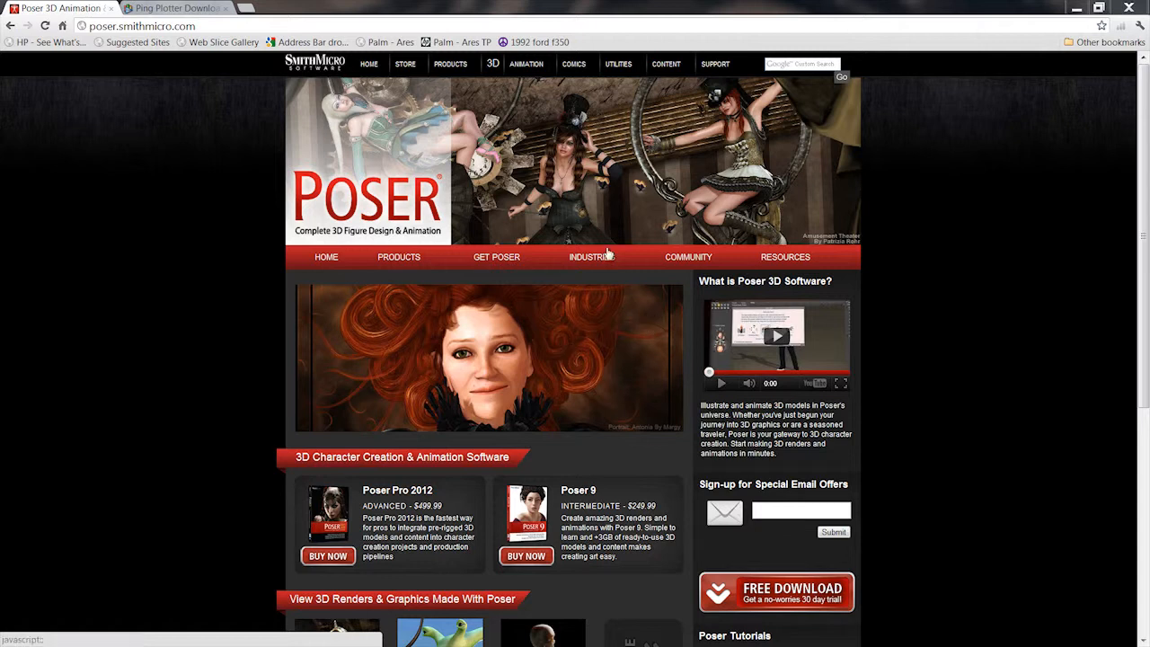
pyautogui.moveTo(651, 370)
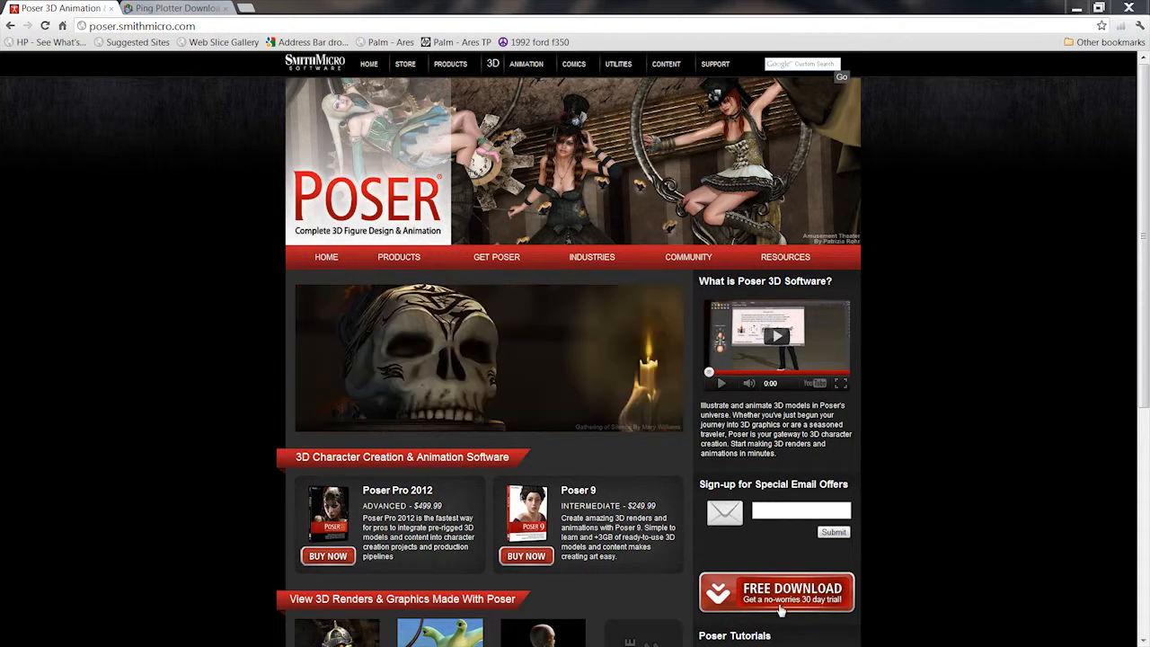
pyautogui.moveTo(831, 563)
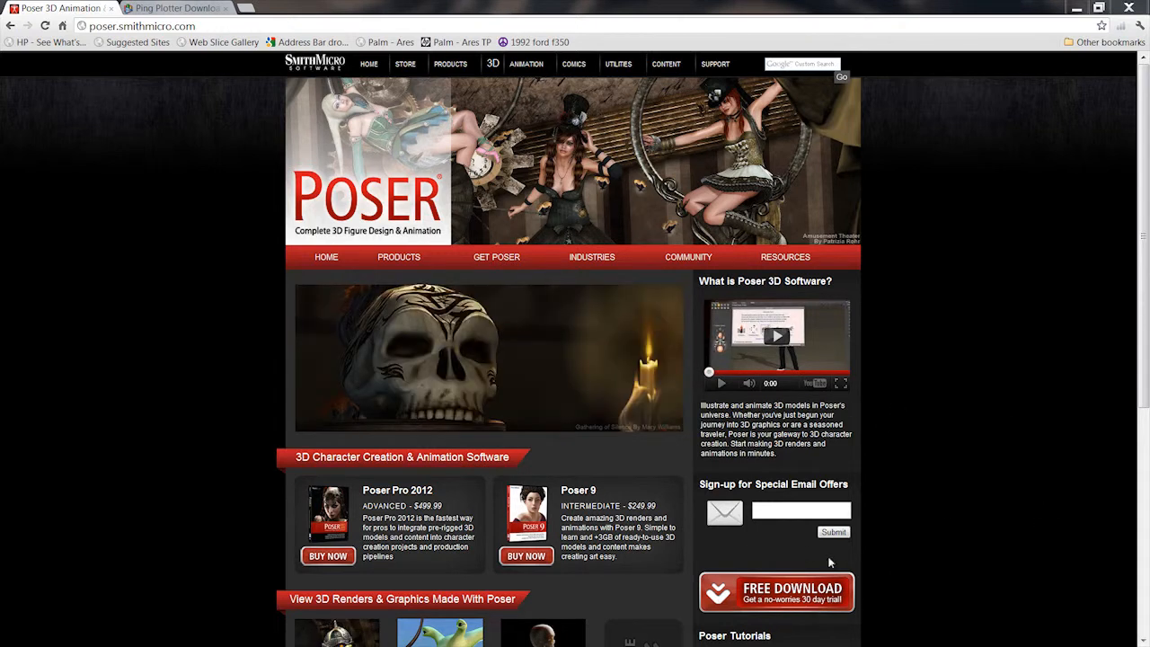
# - Leave the Poser homepage and switch to the PingPlotter download tab
pyautogui.click(799, 510)
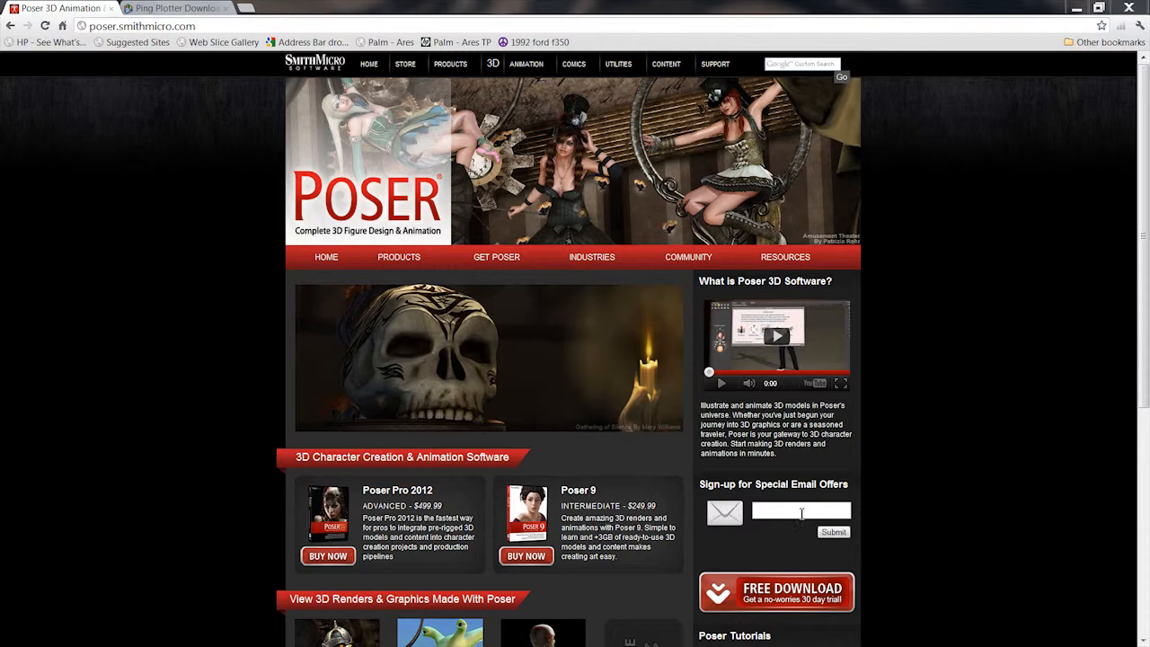
pyautogui.moveTo(813, 364)
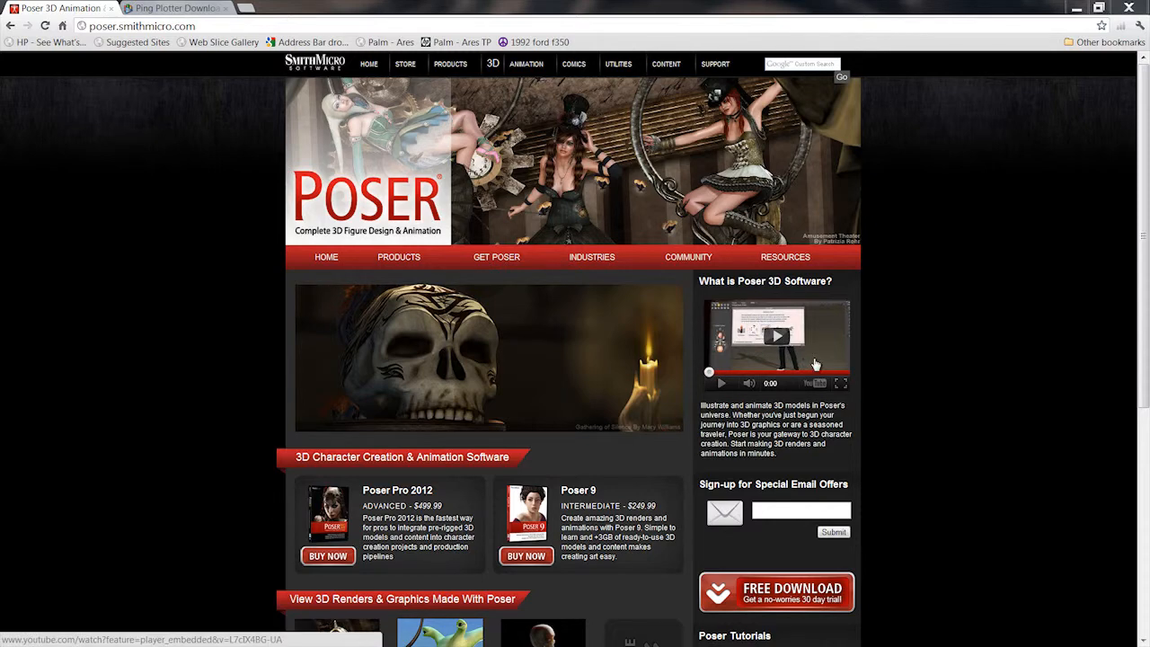
pyautogui.click(184, 12)
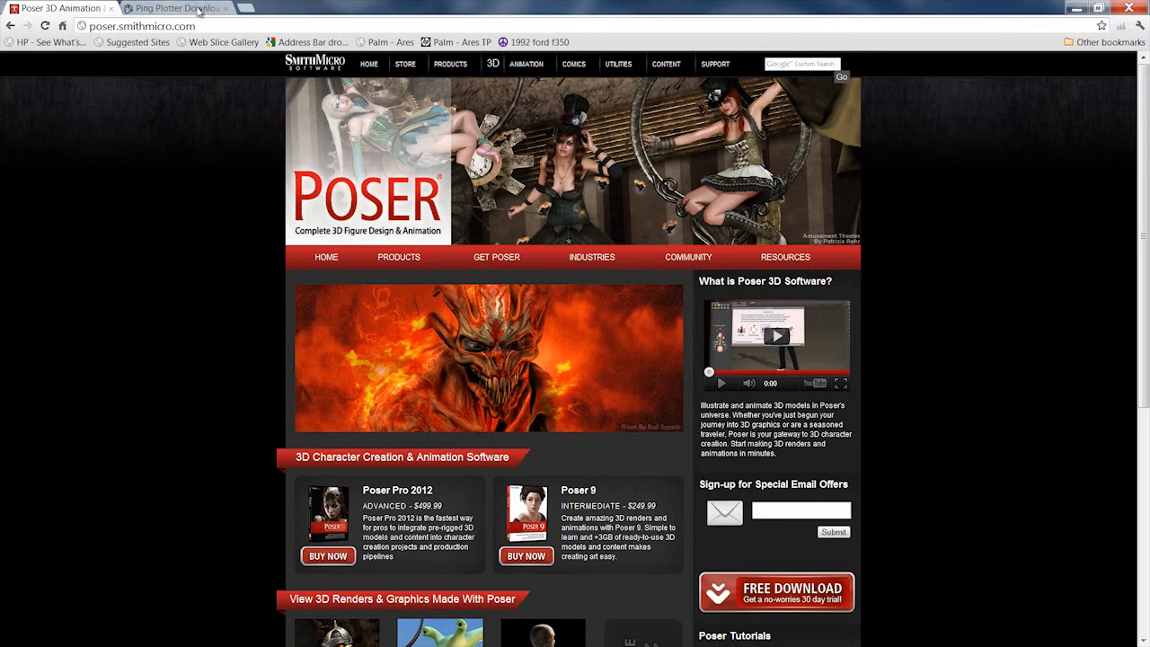
pyautogui.click(180, 7)
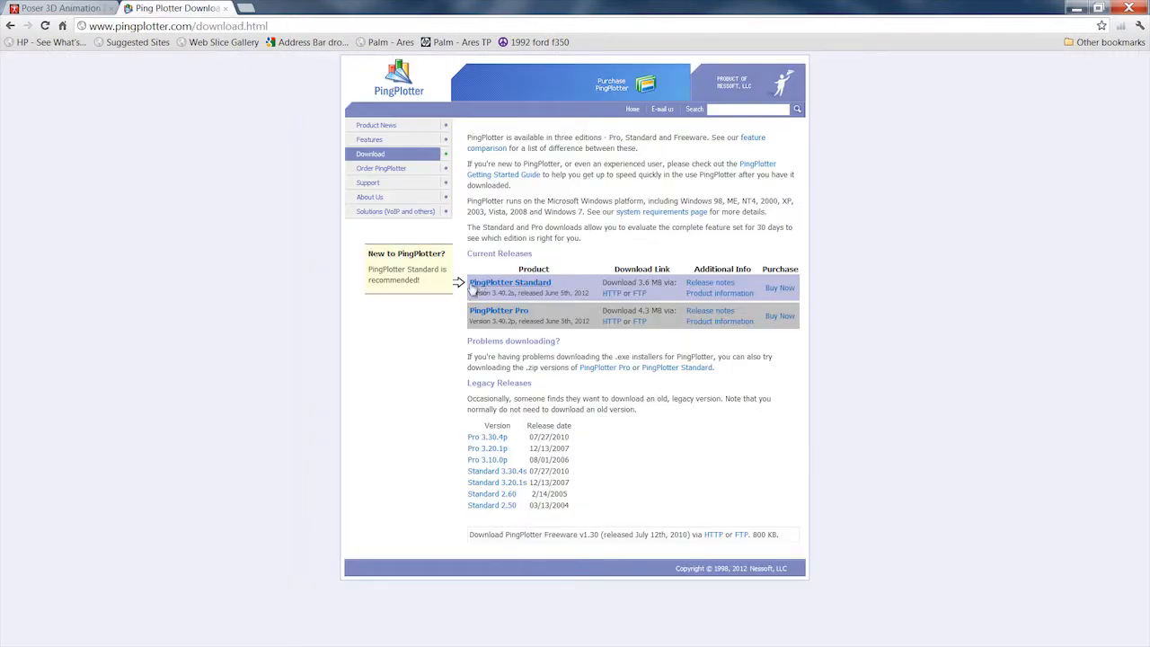
pyautogui.moveTo(493, 343)
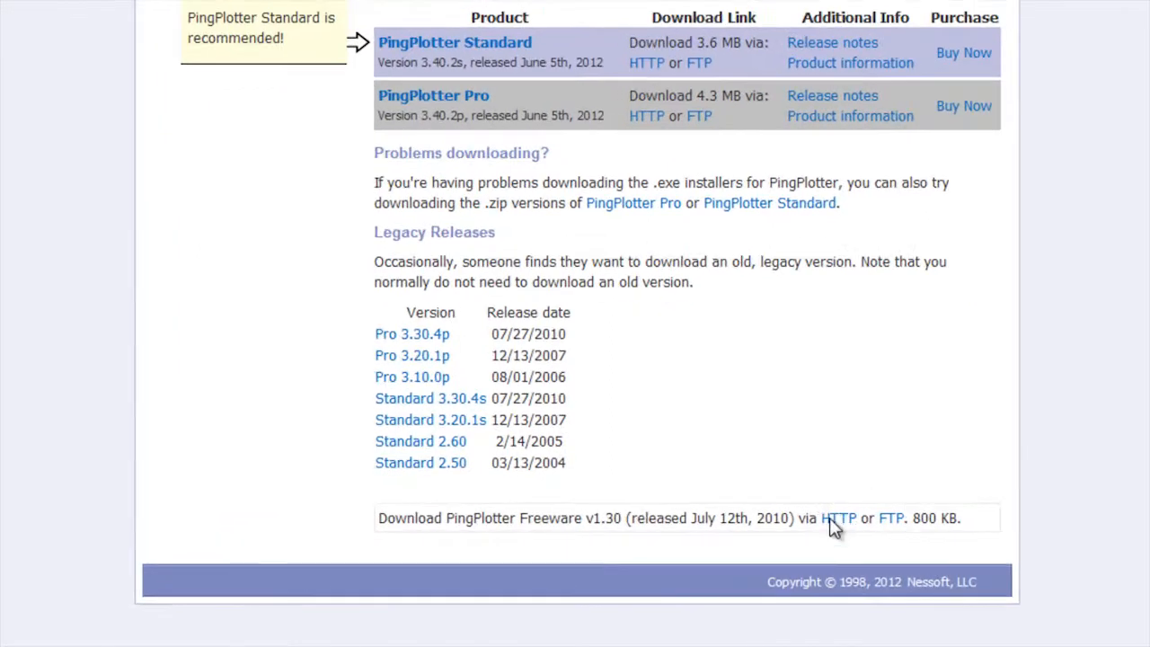
pyautogui.moveTo(955, 535)
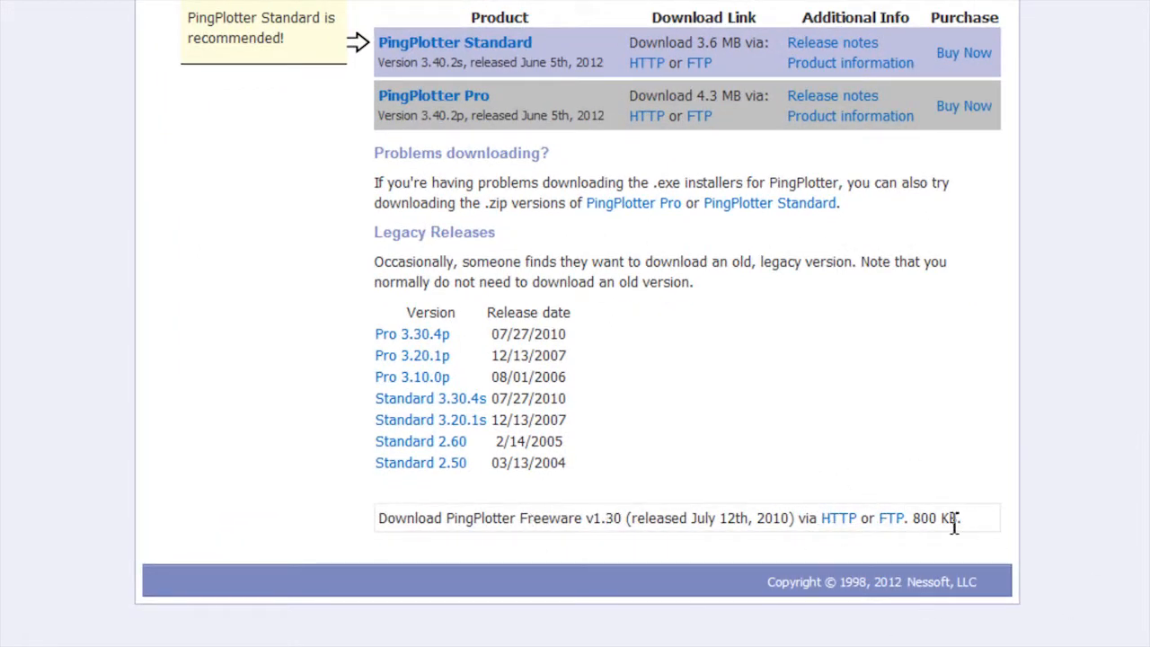
pyautogui.moveTo(305, 291)
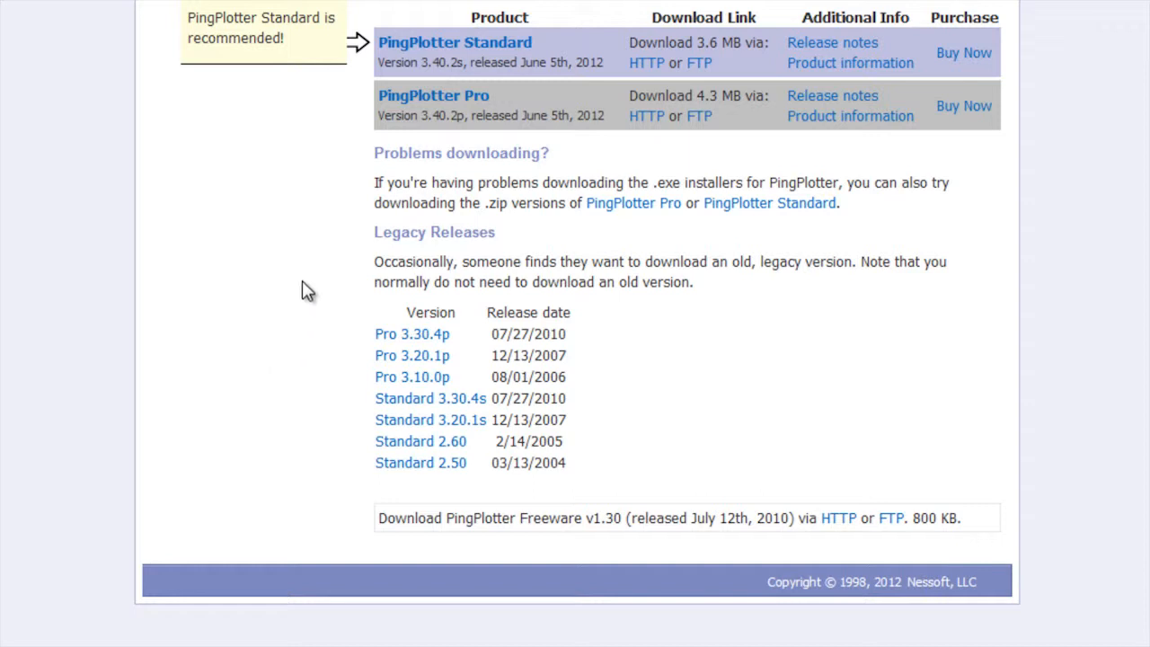
pyautogui.moveTo(451, 179)
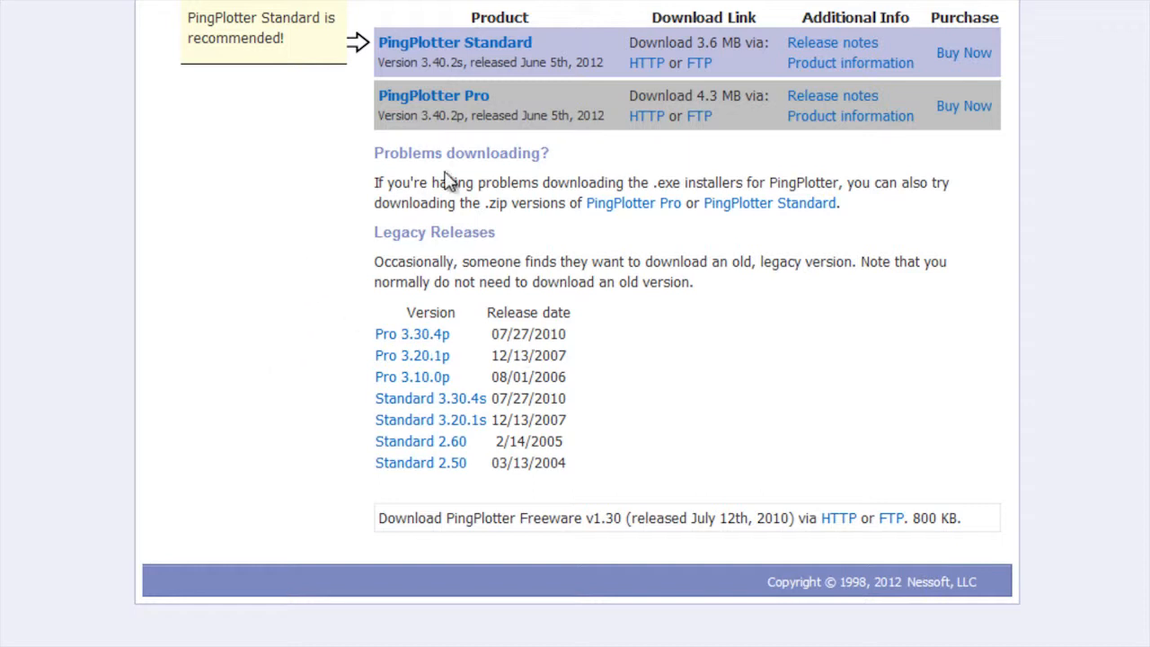